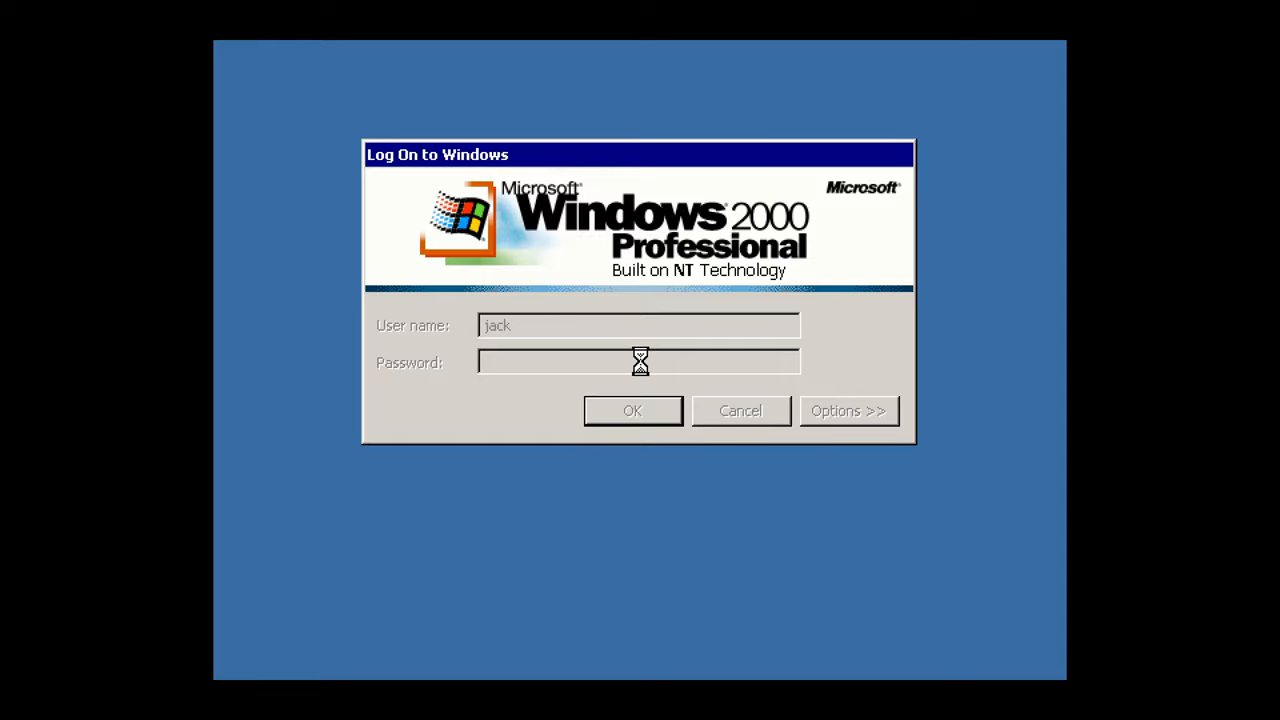
# Step: Let the Windows 2000 logon finish so the desktop with the game folders appears
pyautogui.click(632, 410)
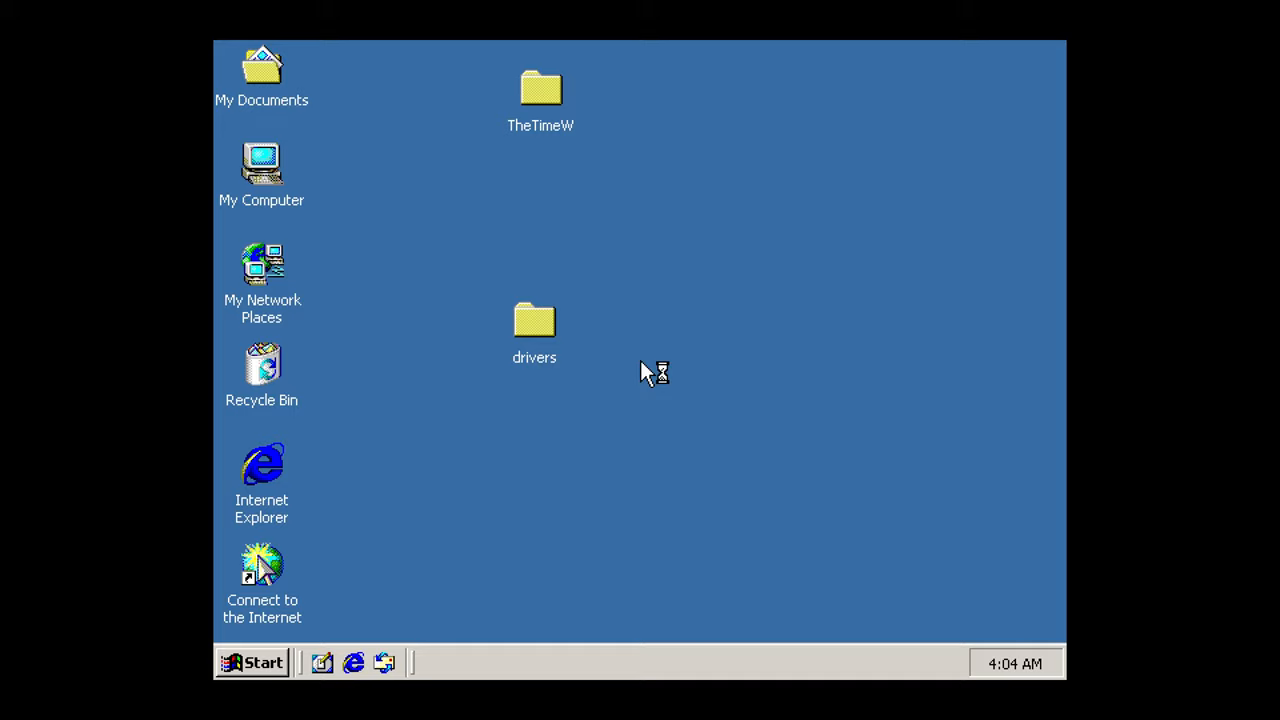
pyautogui.moveTo(528, 210)
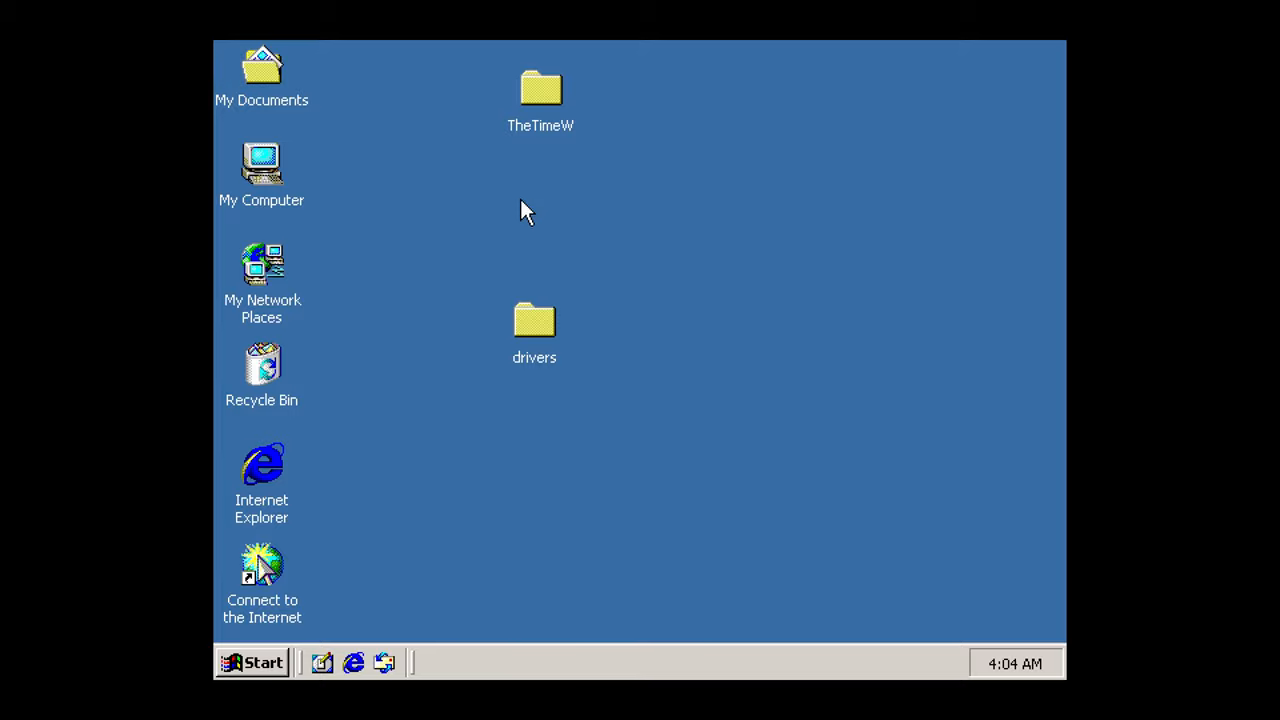
pyautogui.moveTo(500, 258)
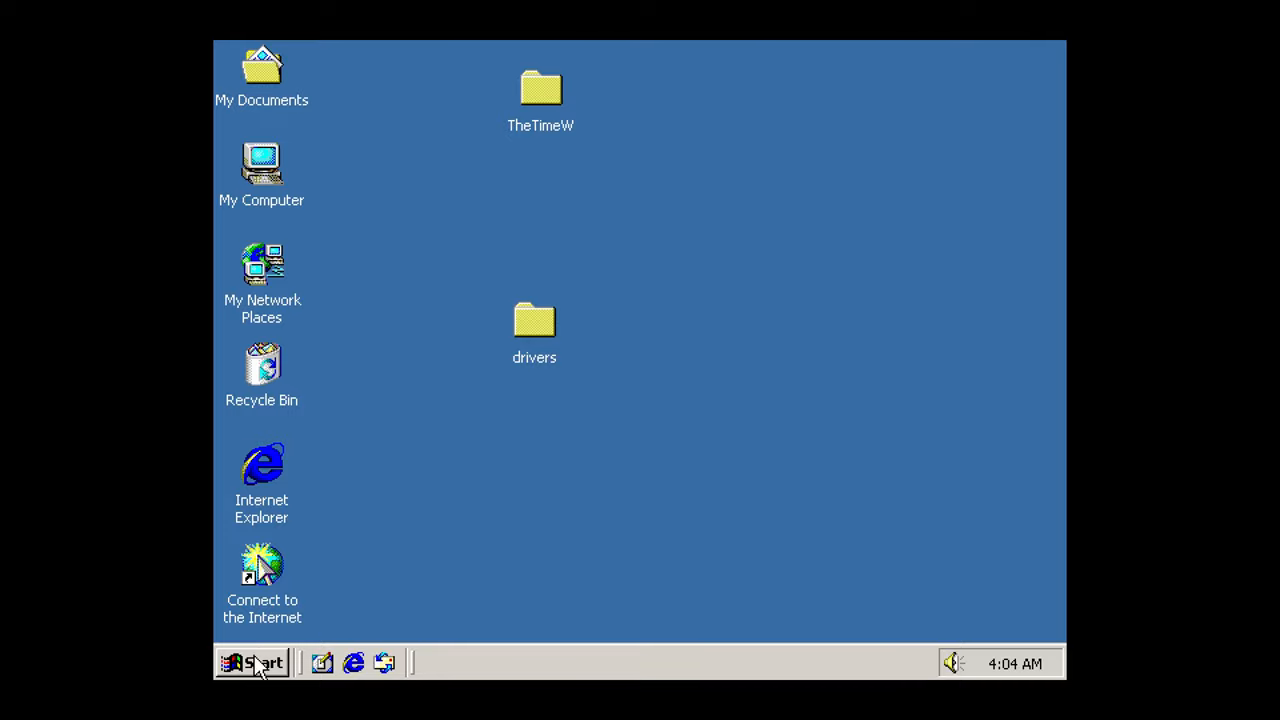
# Step: Launch The Time Warp of Dr. Brain from the Start menu to its title screen
pyautogui.click(252, 664)
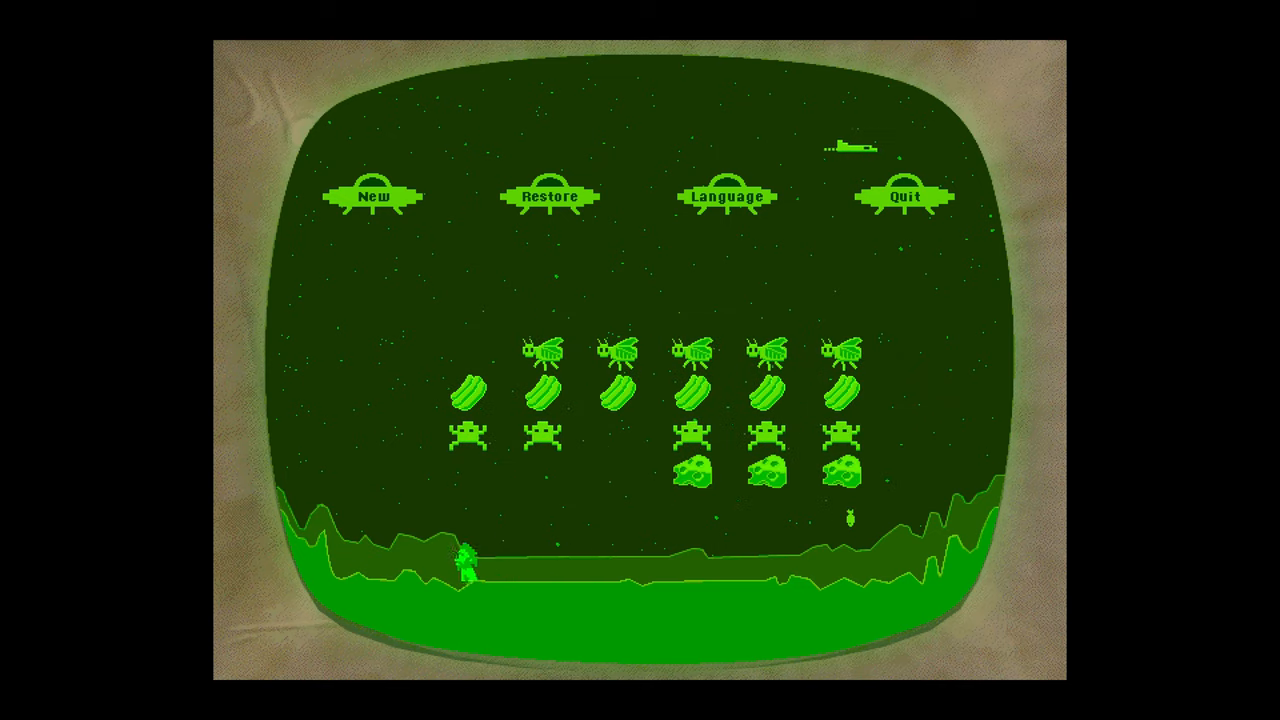
# Step: Start a game as the existing player, then quit back to the Windows desktop
pyautogui.click(372, 196)
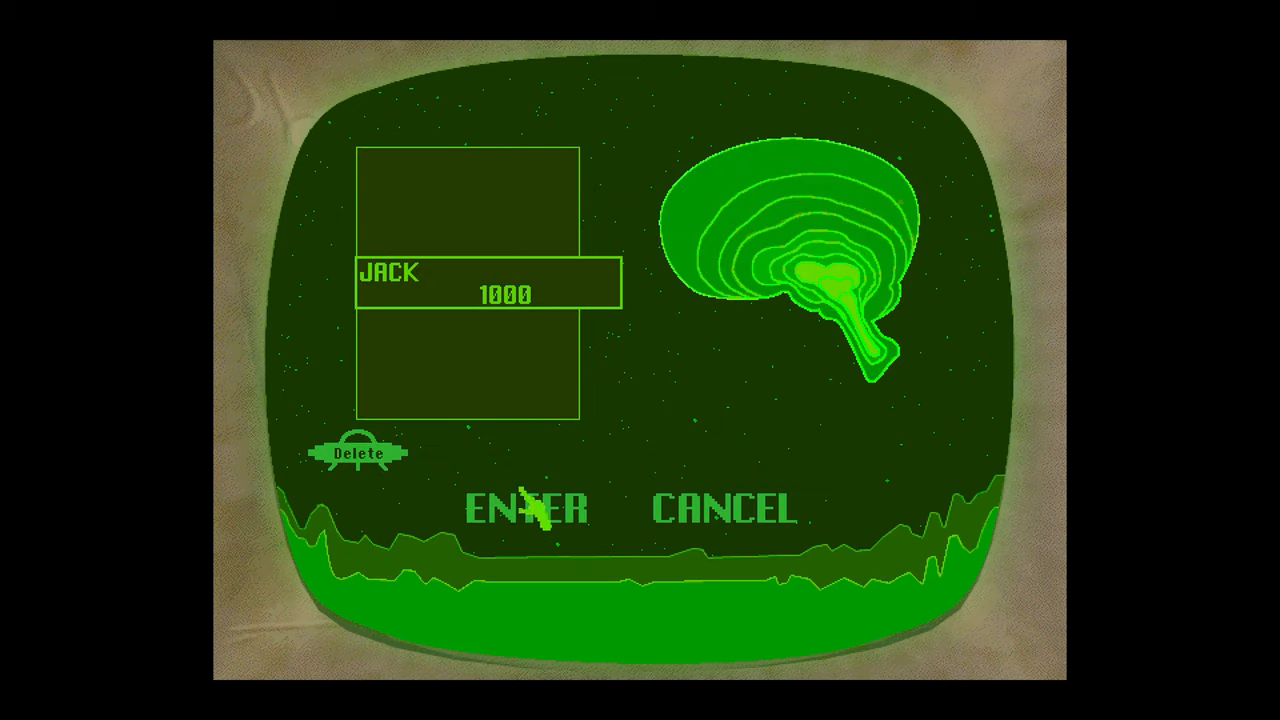
pyautogui.click(526, 508)
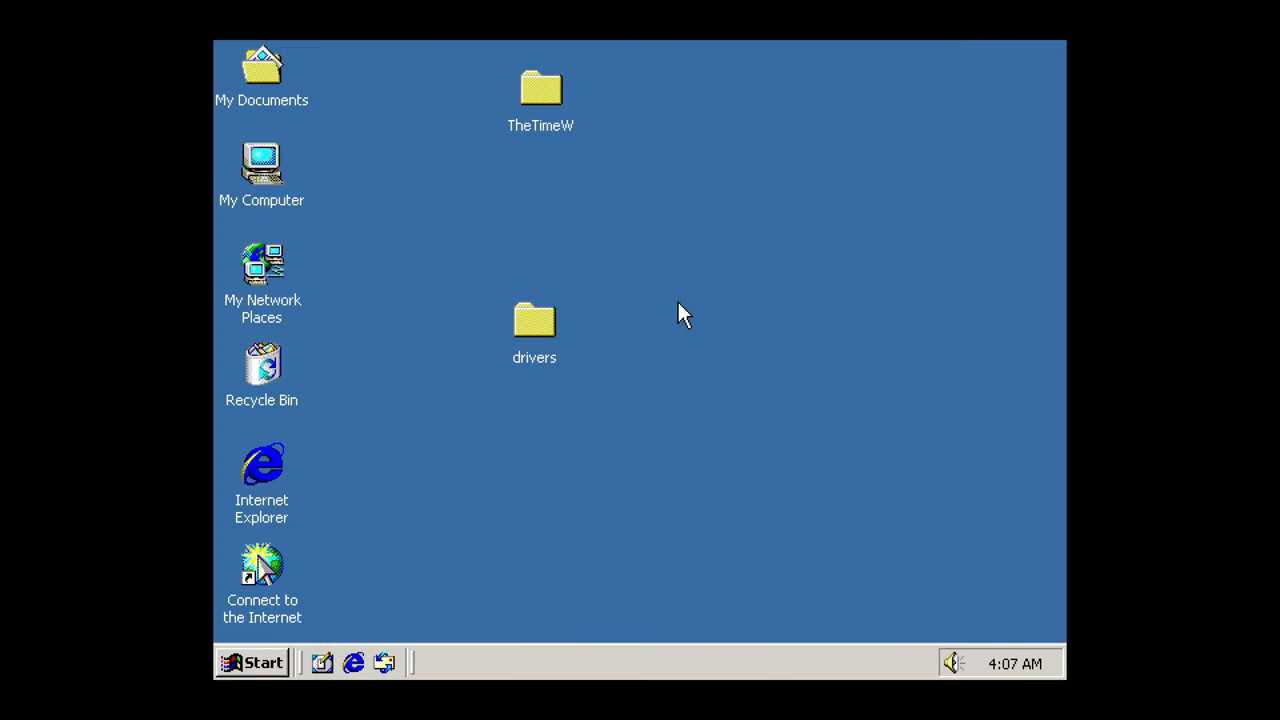
# Step: Set the emulated CPU to Pentium II Xeon 400 in the 86Box machine settings
pyautogui.click(252, 664)
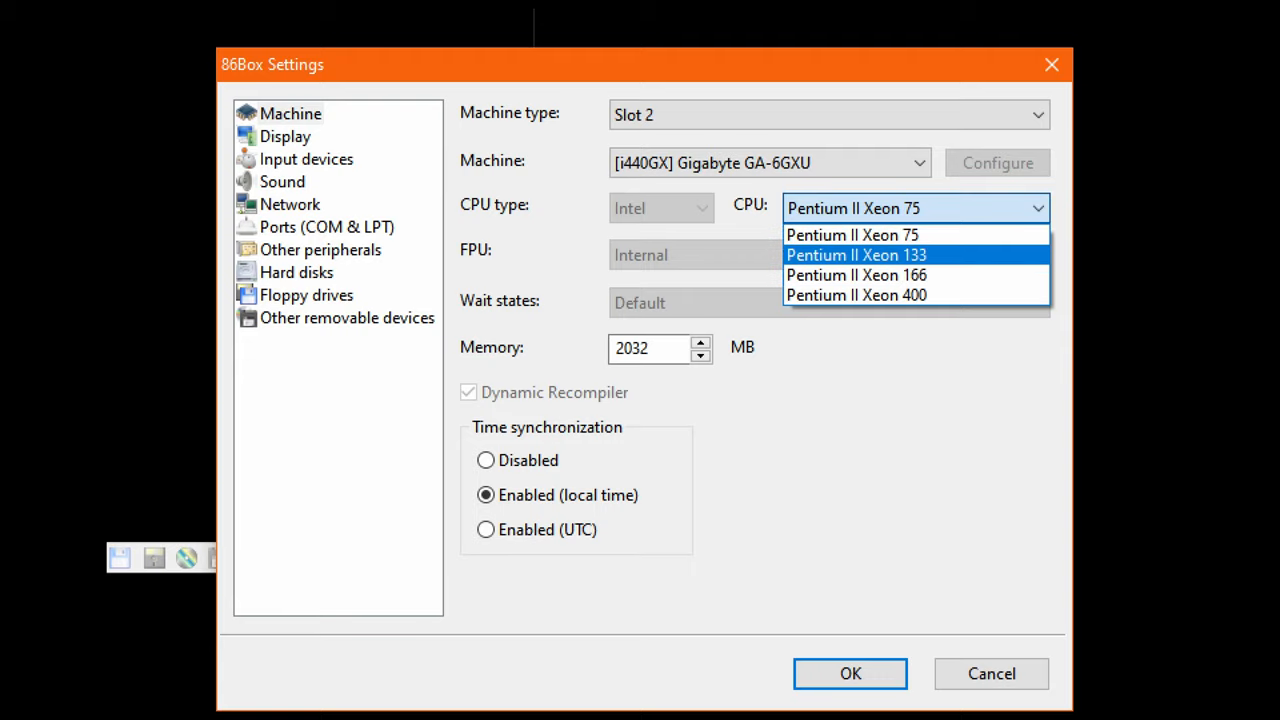
pyautogui.moveTo(852, 234)
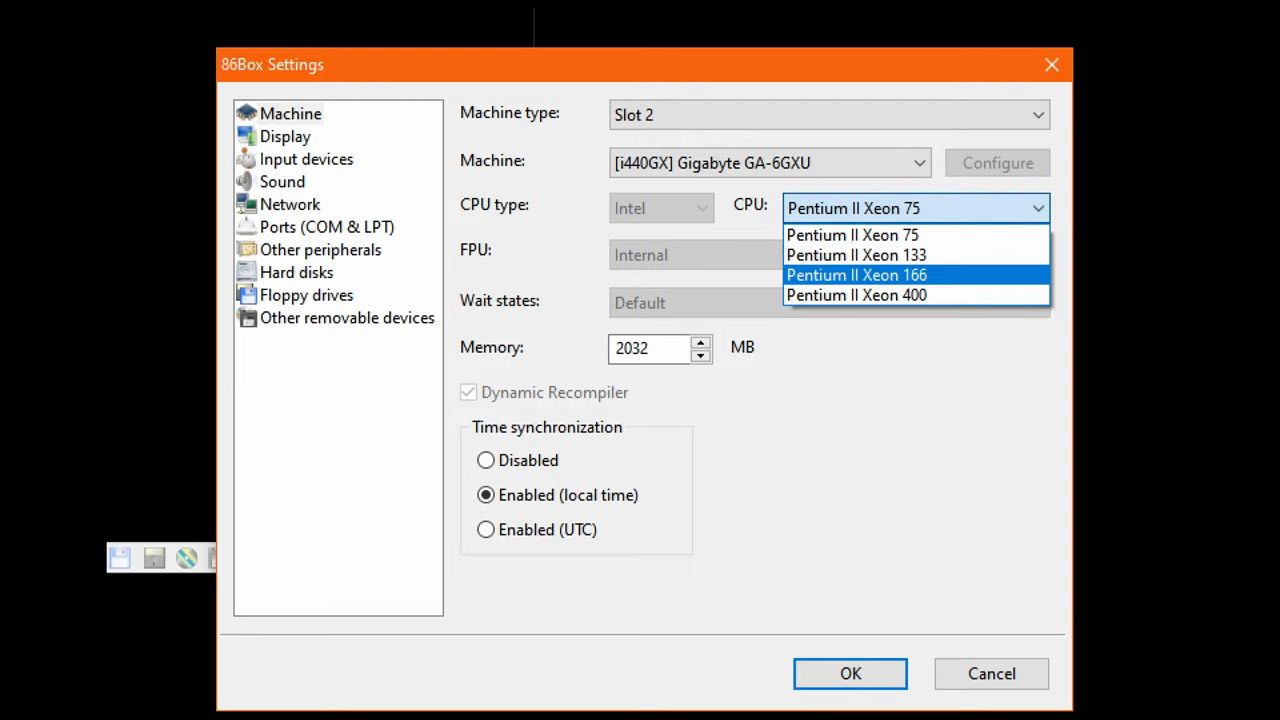
pyautogui.click(856, 294)
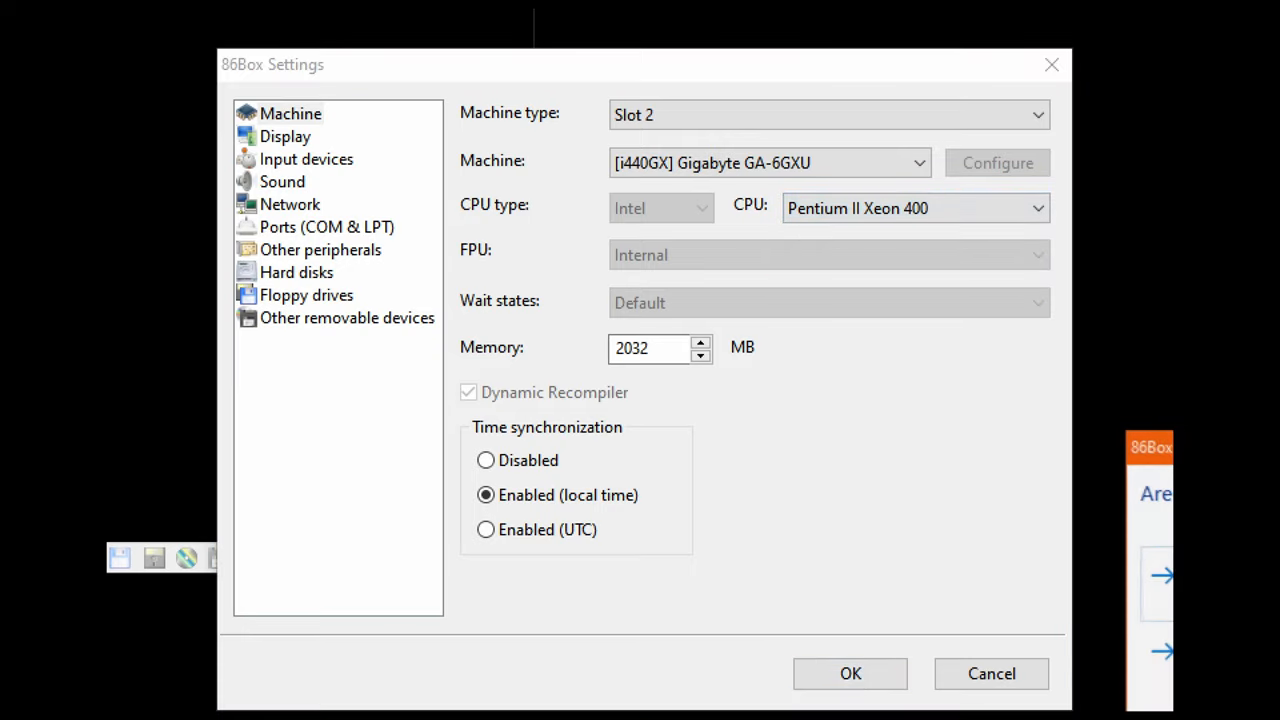
# Step: Apply the CPU change and restart the machine, booting Windows 2000 to its logon prompt
pyautogui.click(848, 672)
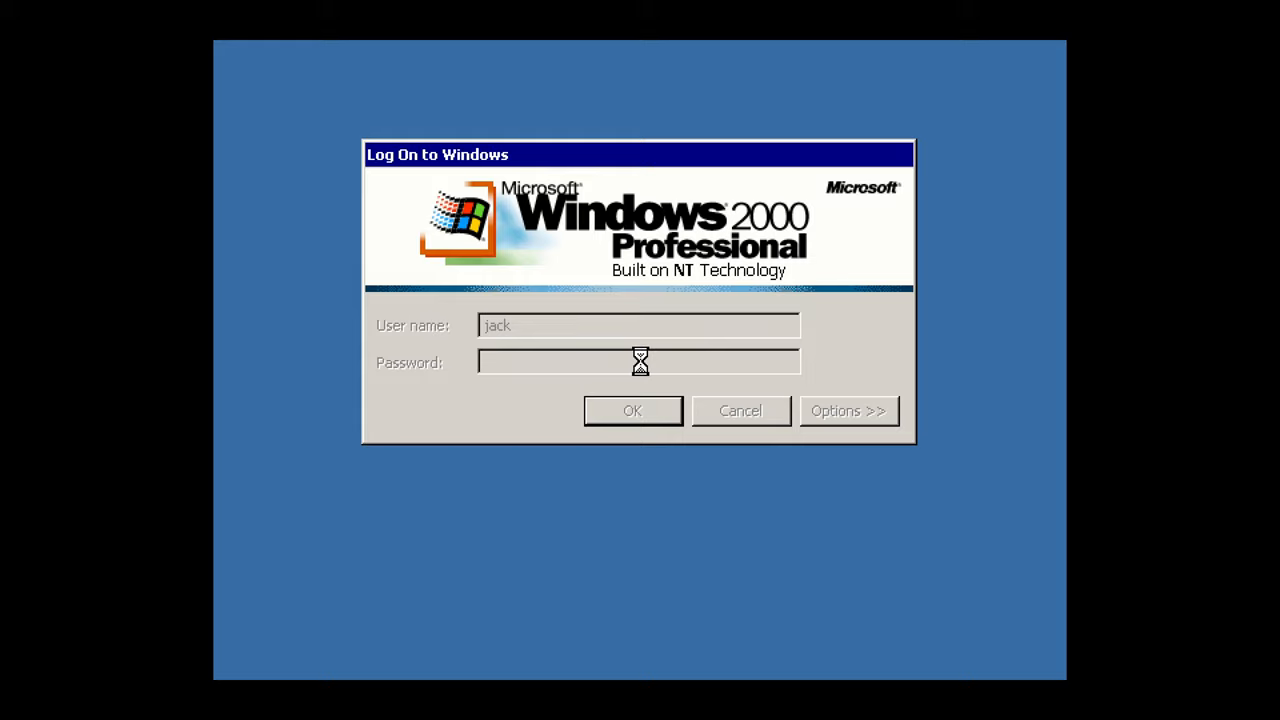
# Step: Launch the DirectDraw version of the game, then return to the 86Box CPU list
pyautogui.click(632, 410)
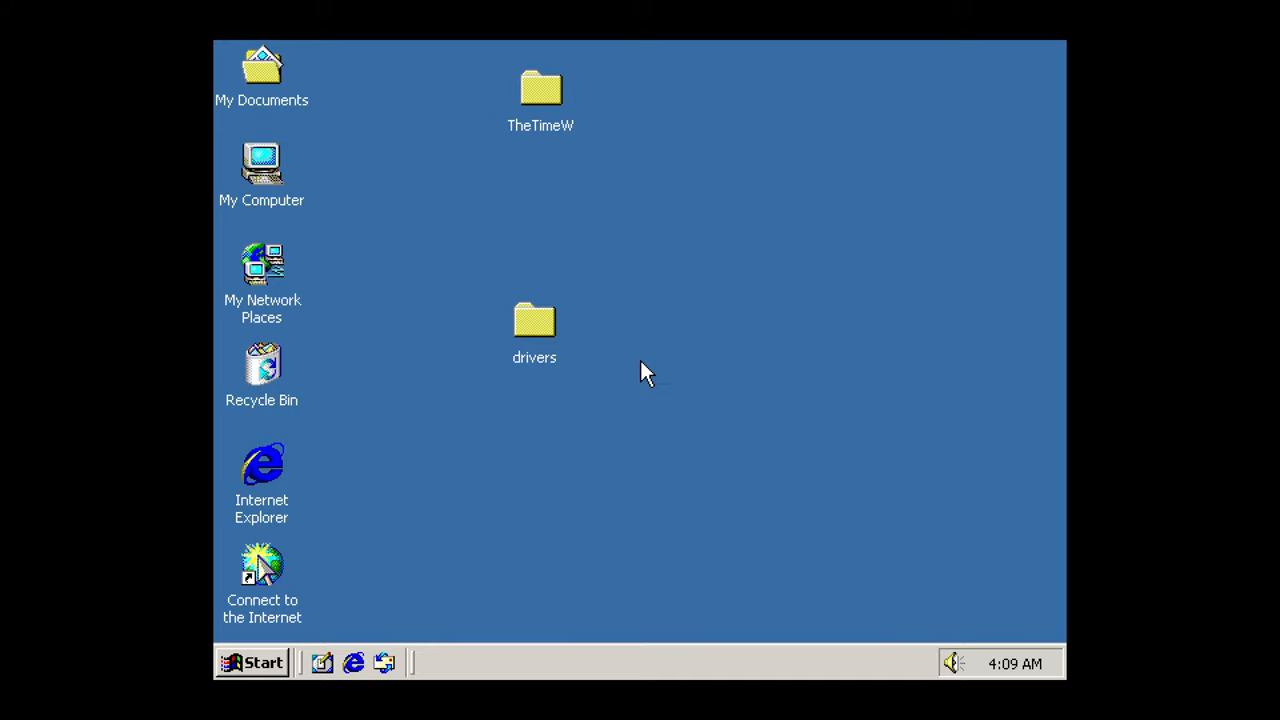
pyautogui.moveTo(476, 130)
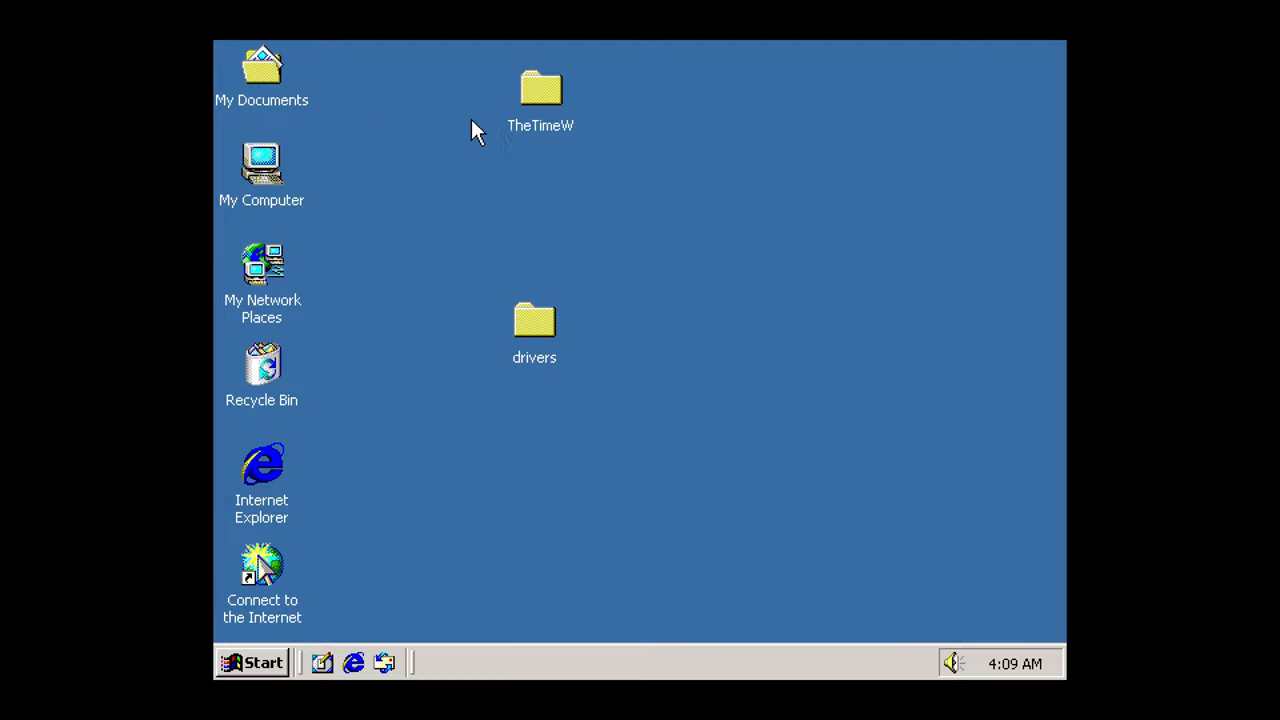
pyautogui.click(264, 664)
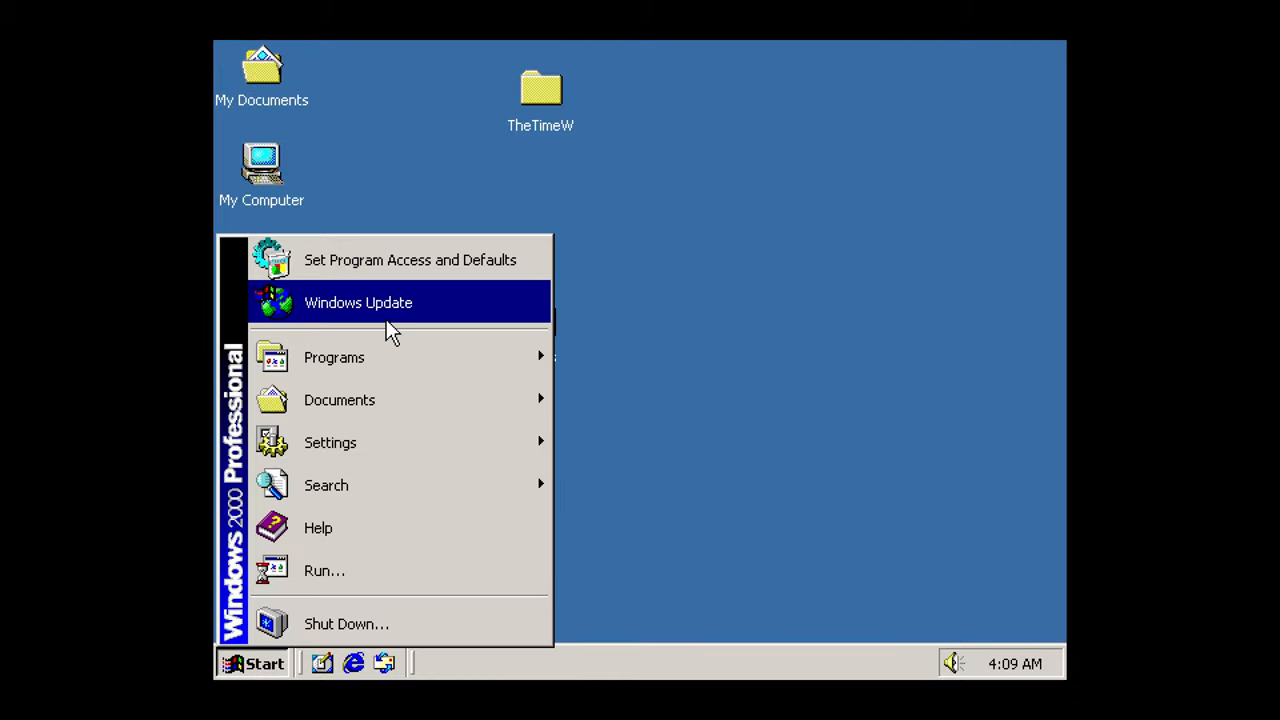
pyautogui.moveTo(334, 356)
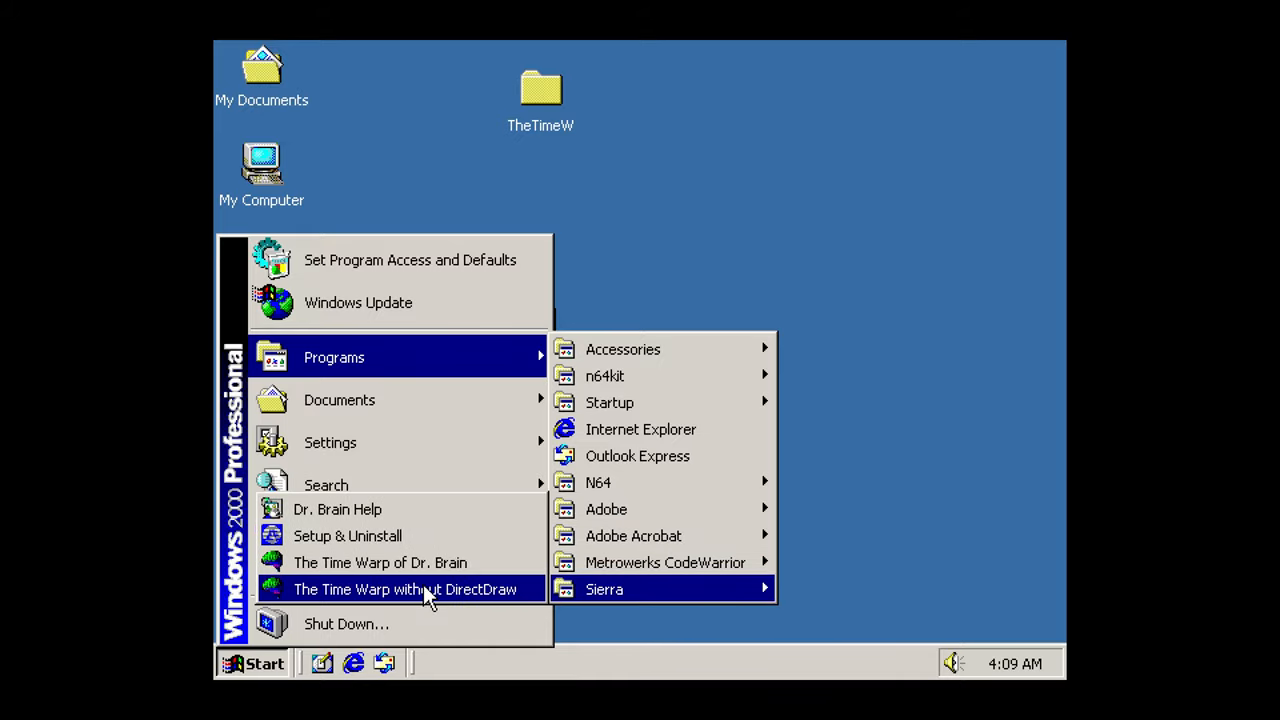
pyautogui.click(404, 588)
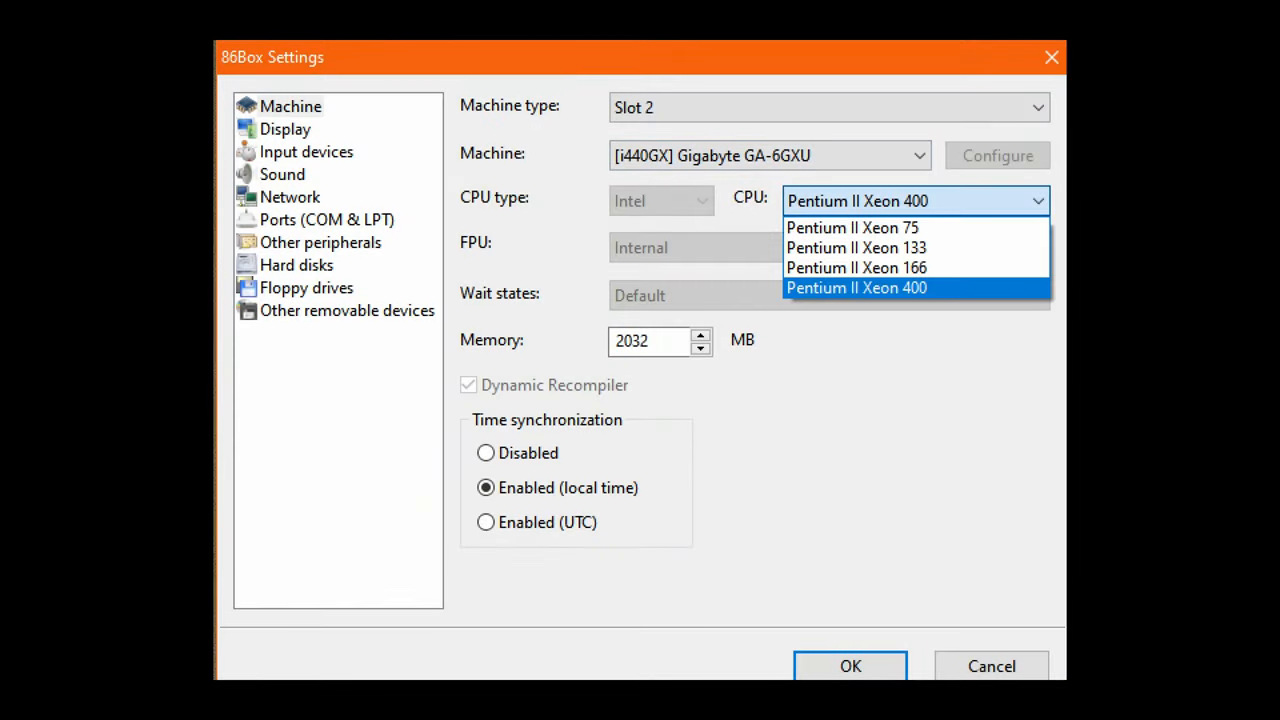
# Step: Choose Pentium II Xeon 133 as the processor and reboot the emulated machine
pyautogui.click(856, 248)
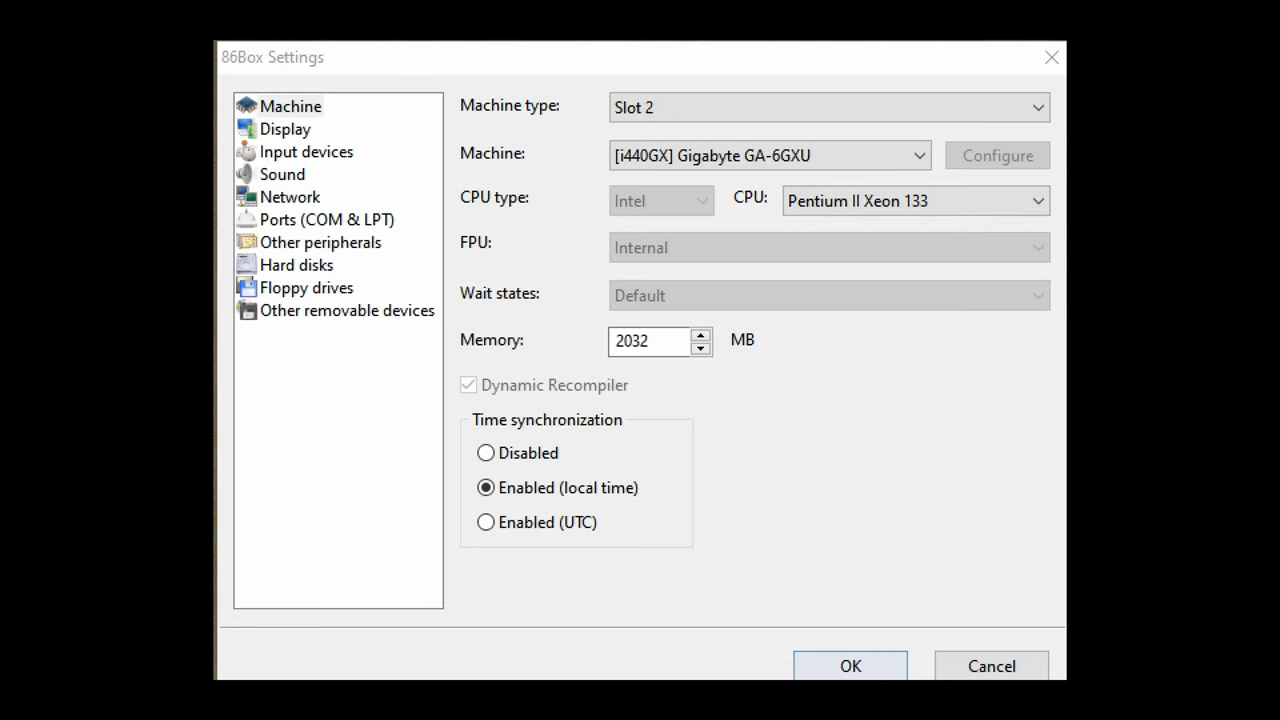
pyautogui.click(848, 664)
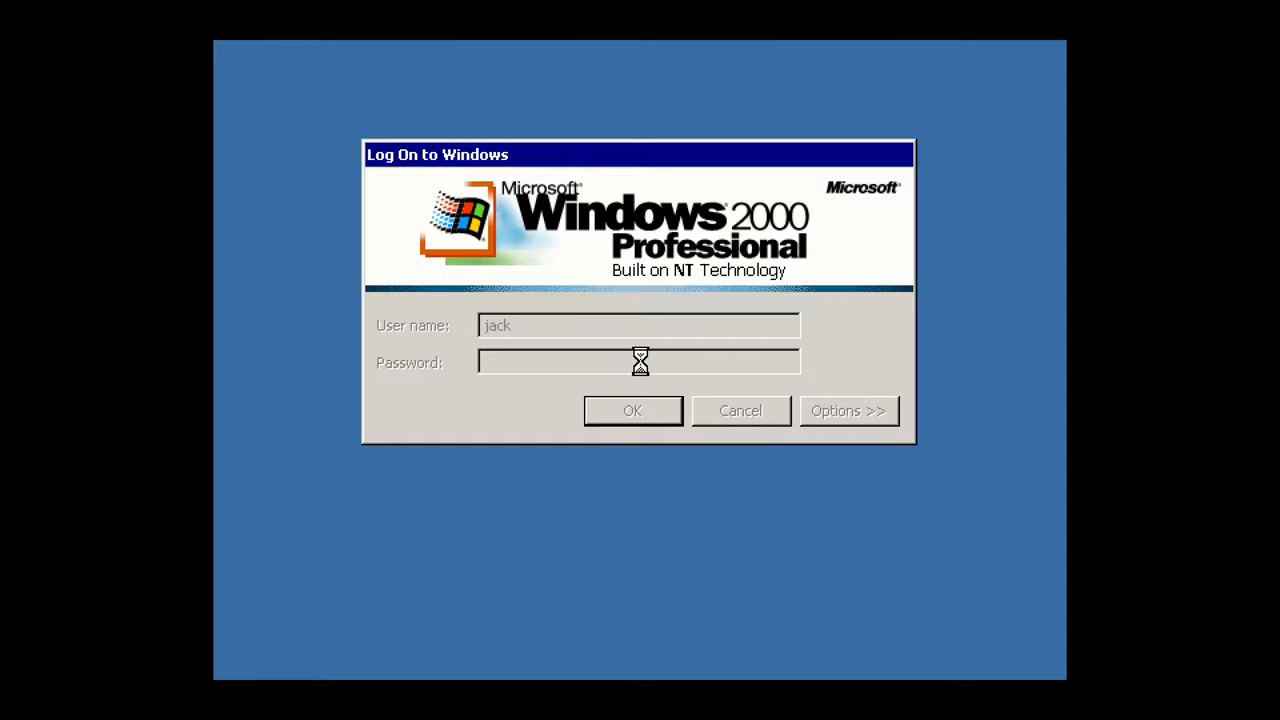
# Step: Run The Time Warp of Dr. Brain from Start until its Gridlock map fills the screen
pyautogui.click(632, 410)
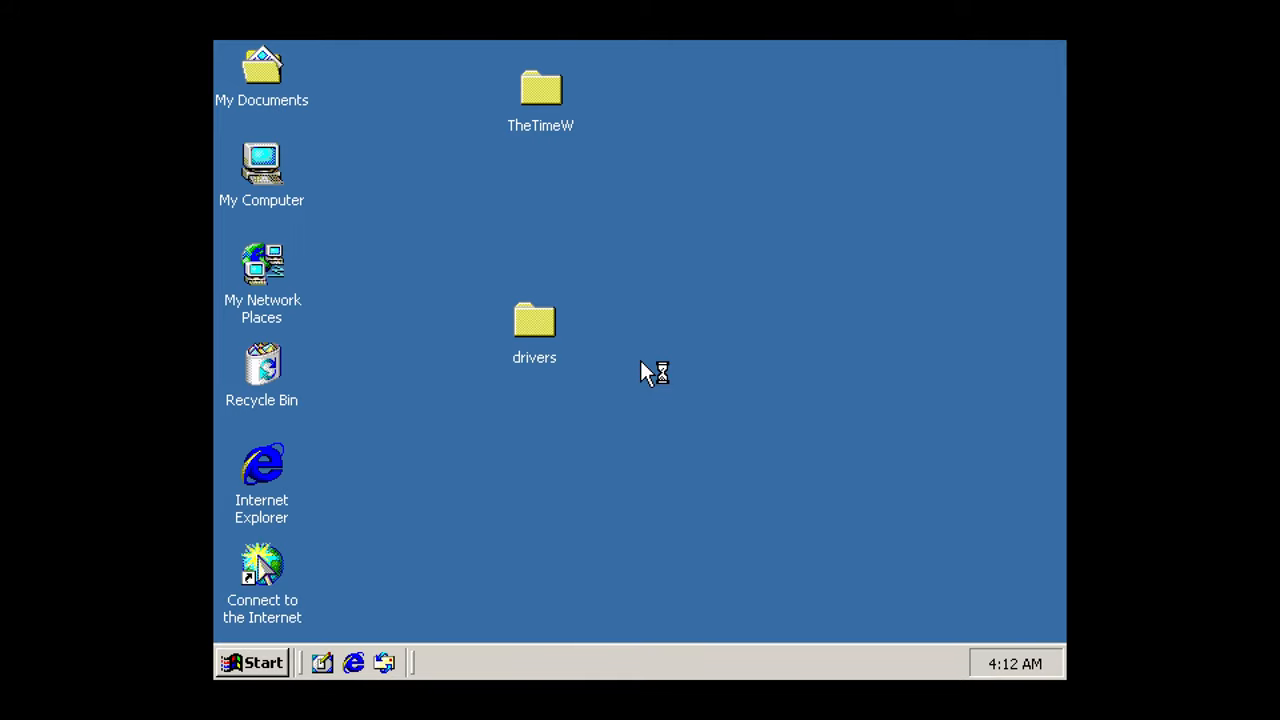
pyautogui.moveTo(624, 402)
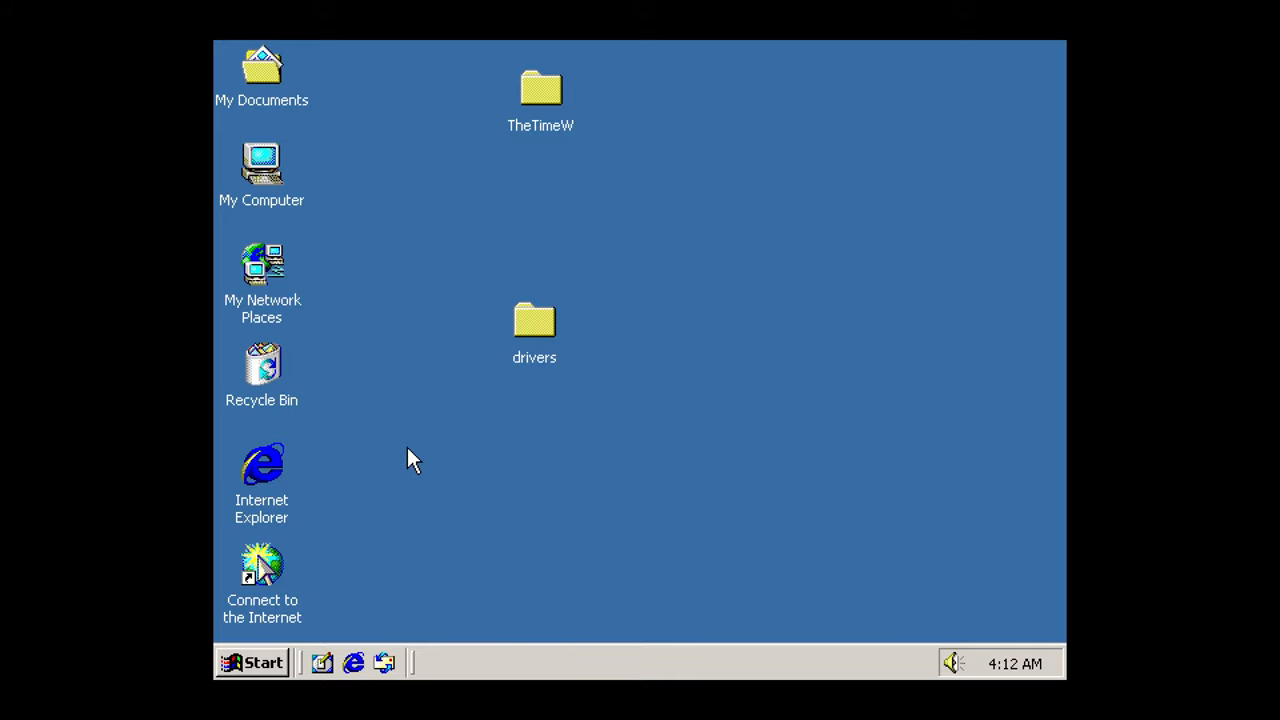
pyautogui.moveTo(472, 476)
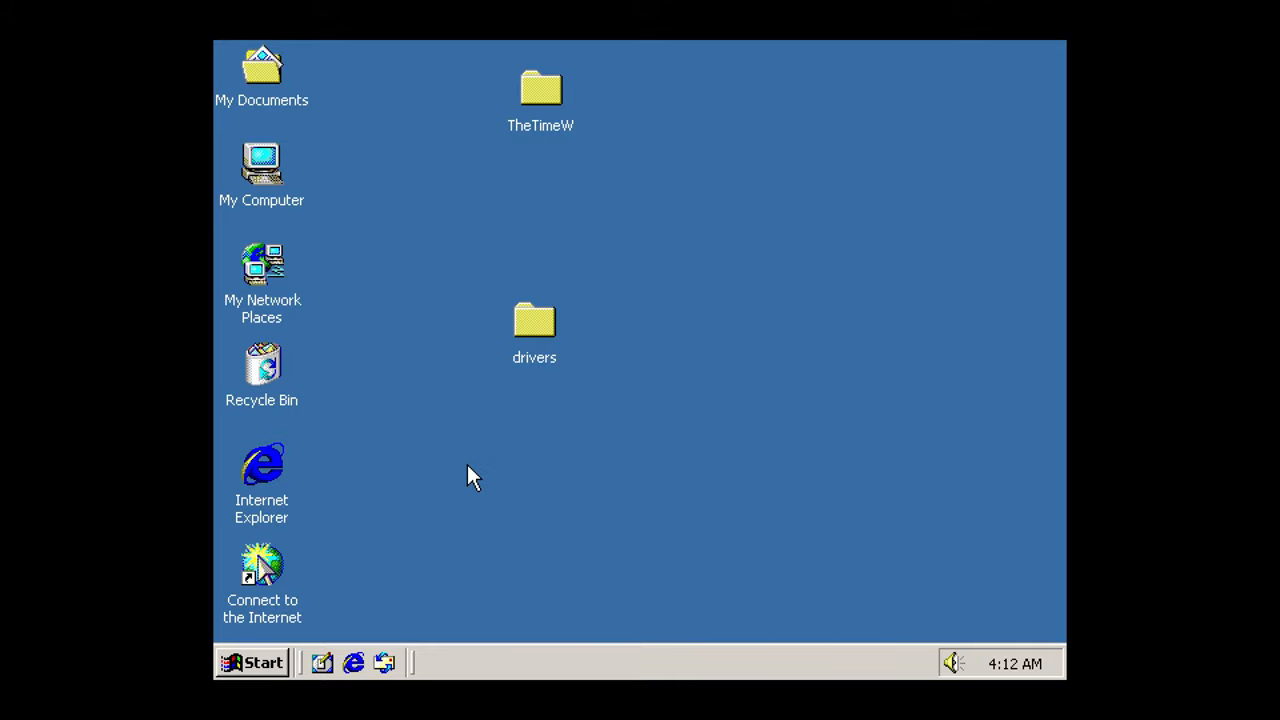
pyautogui.moveTo(420, 406)
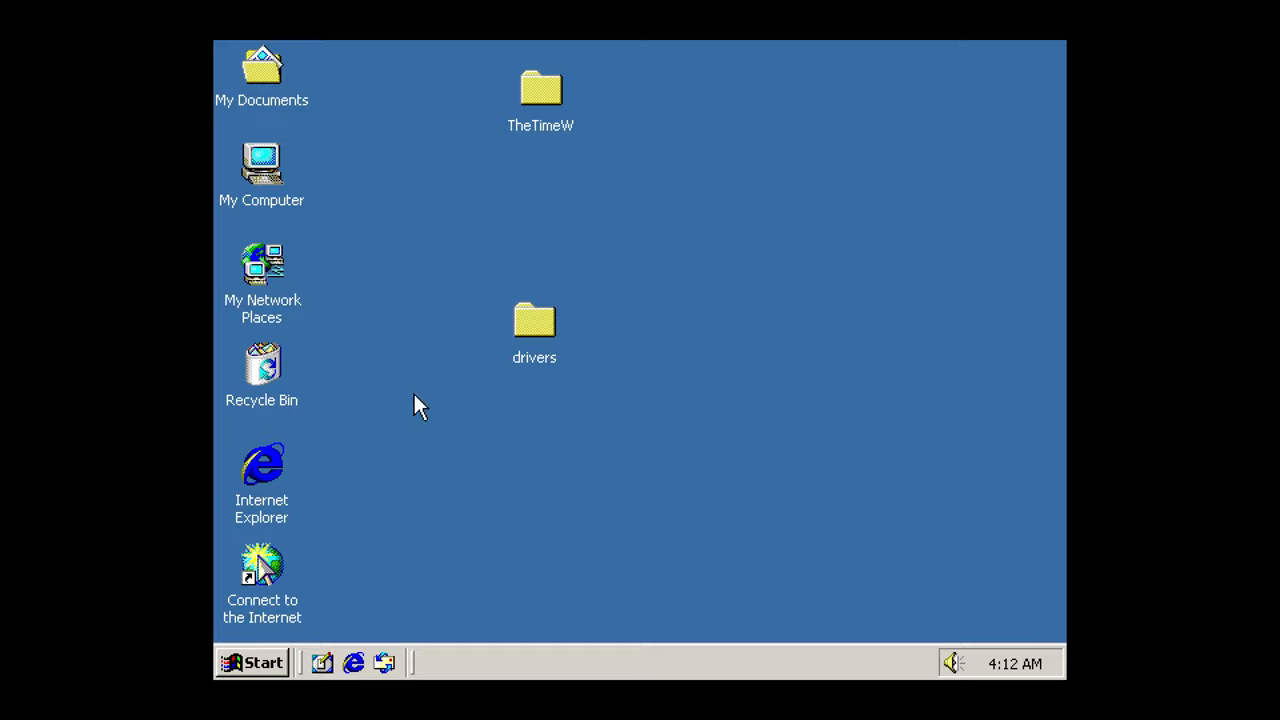
pyautogui.moveTo(408, 456)
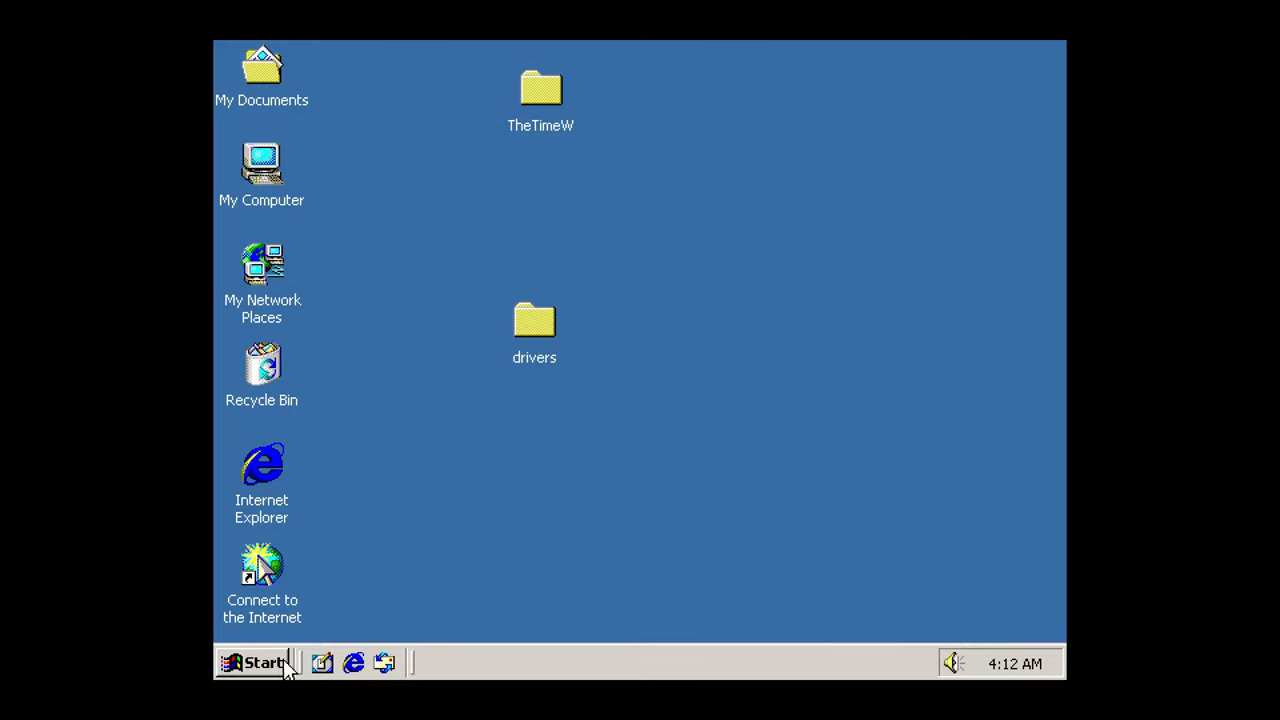
pyautogui.click(264, 664)
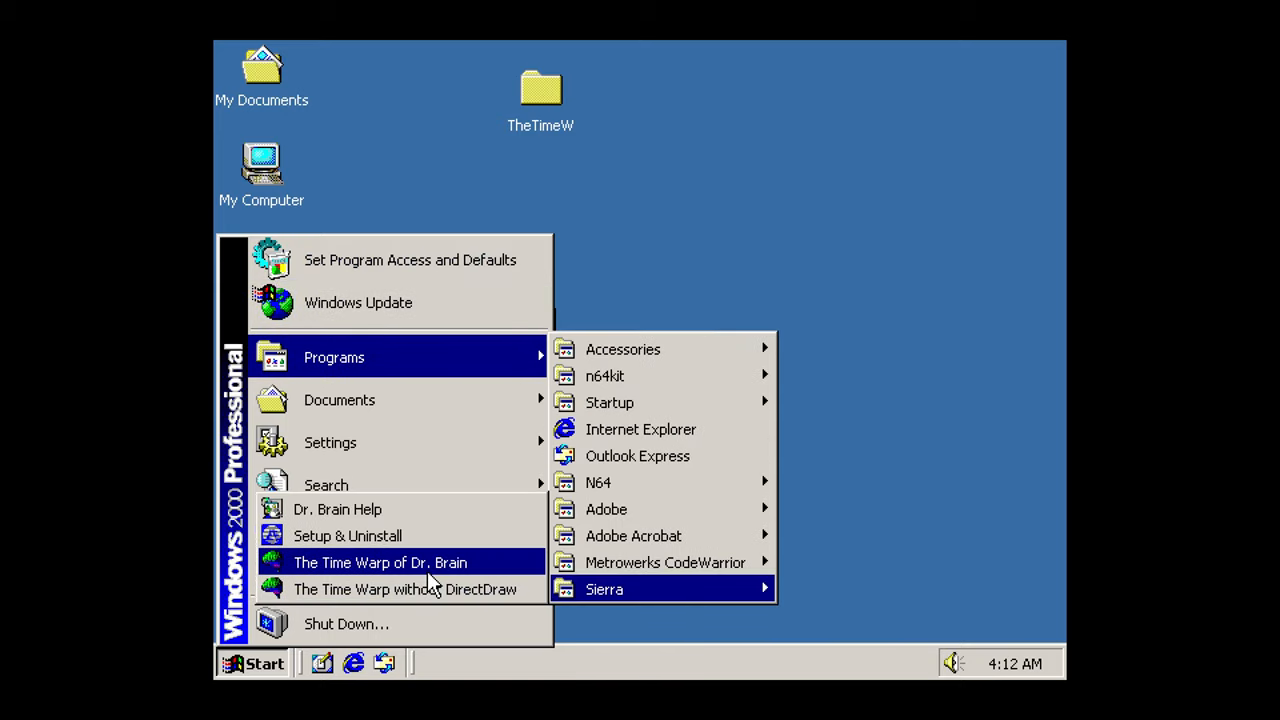
pyautogui.click(380, 562)
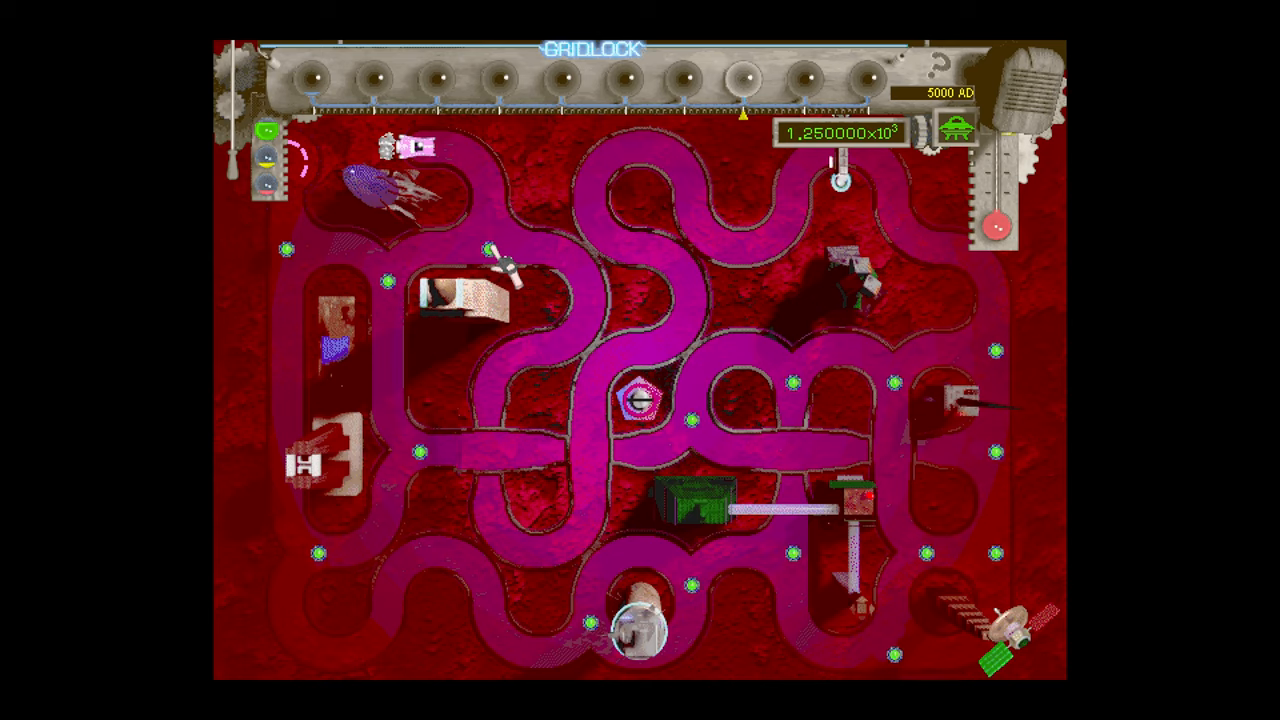
pyautogui.click(630, 400)
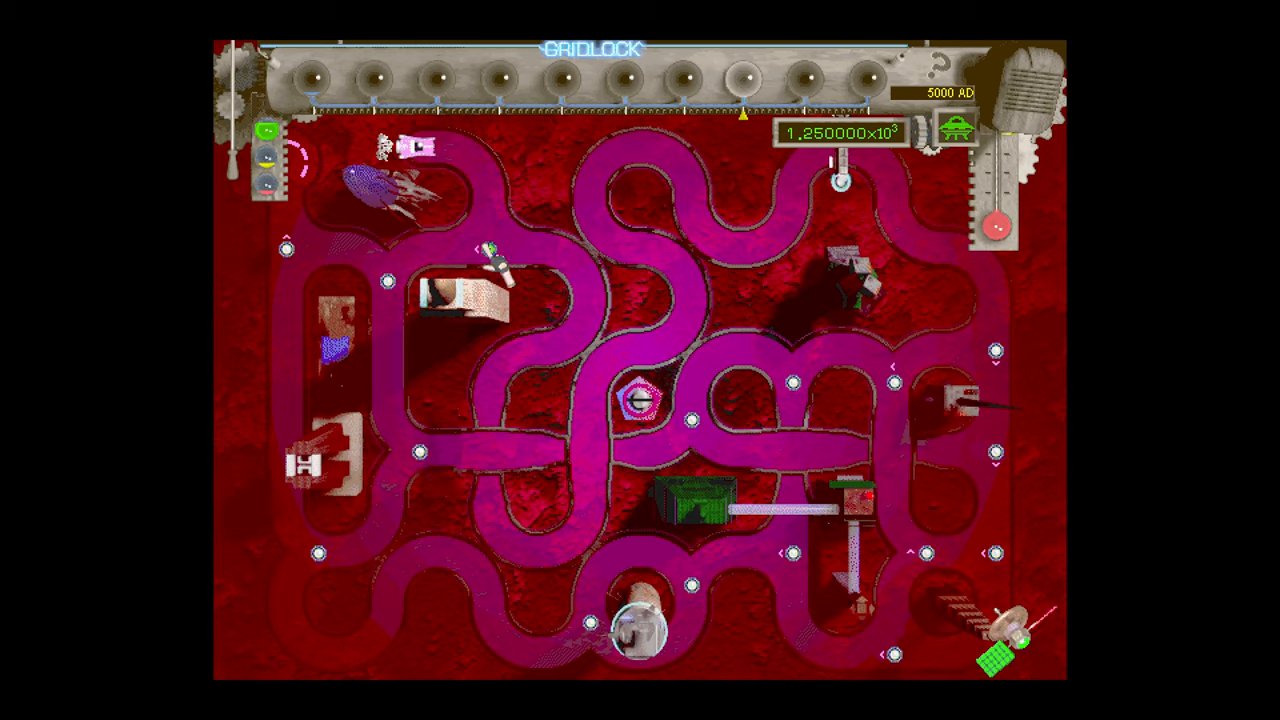
# Step: Open a puzzle station near the centre of the Gridlock map
pyautogui.click(630, 400)
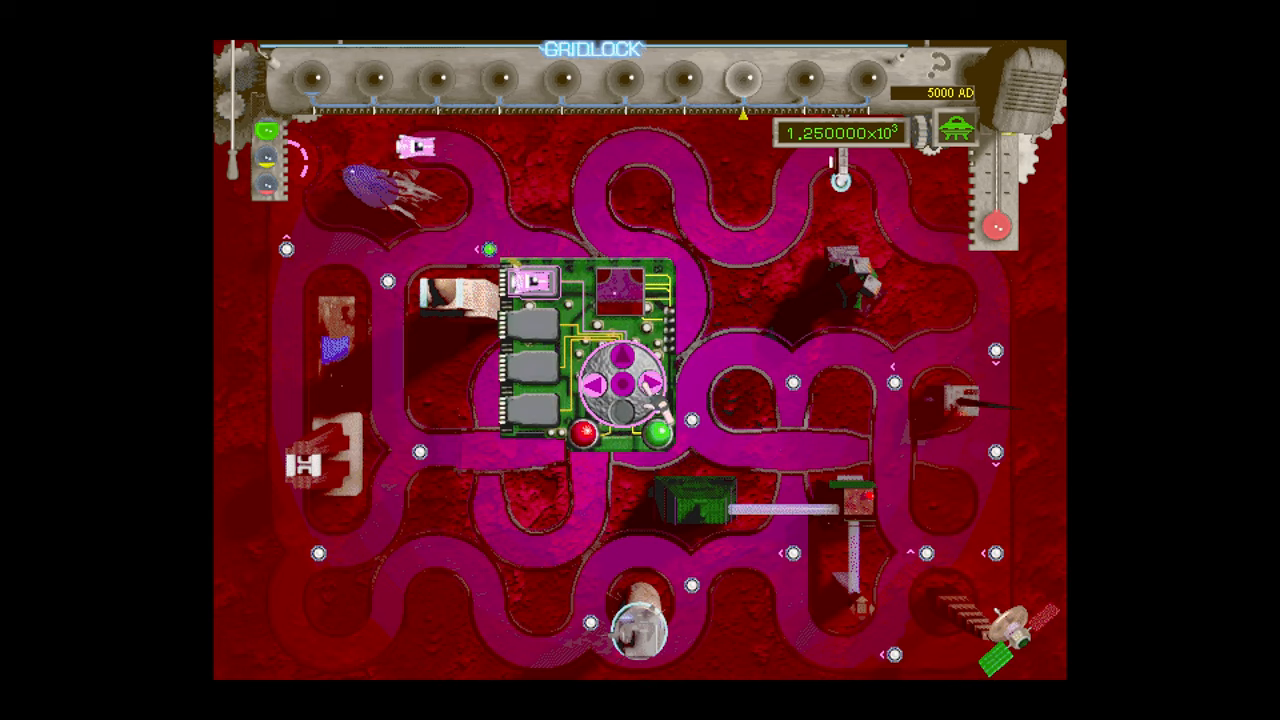